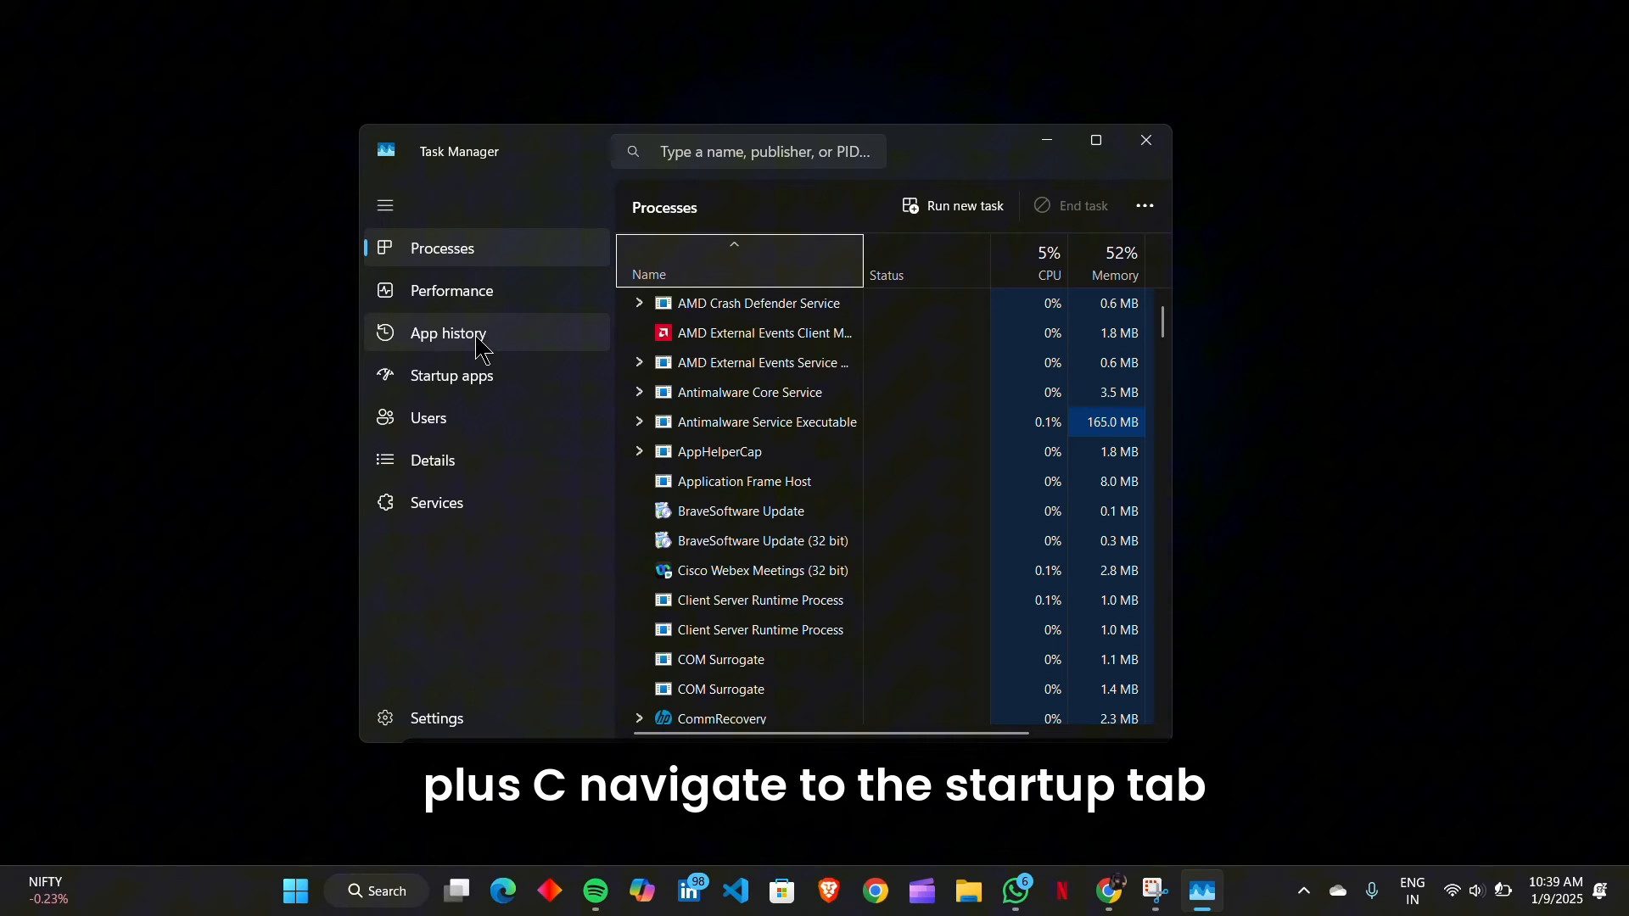
Review the Startup apps list and bring up options for the ccxprocess entry
left_click(452, 375)
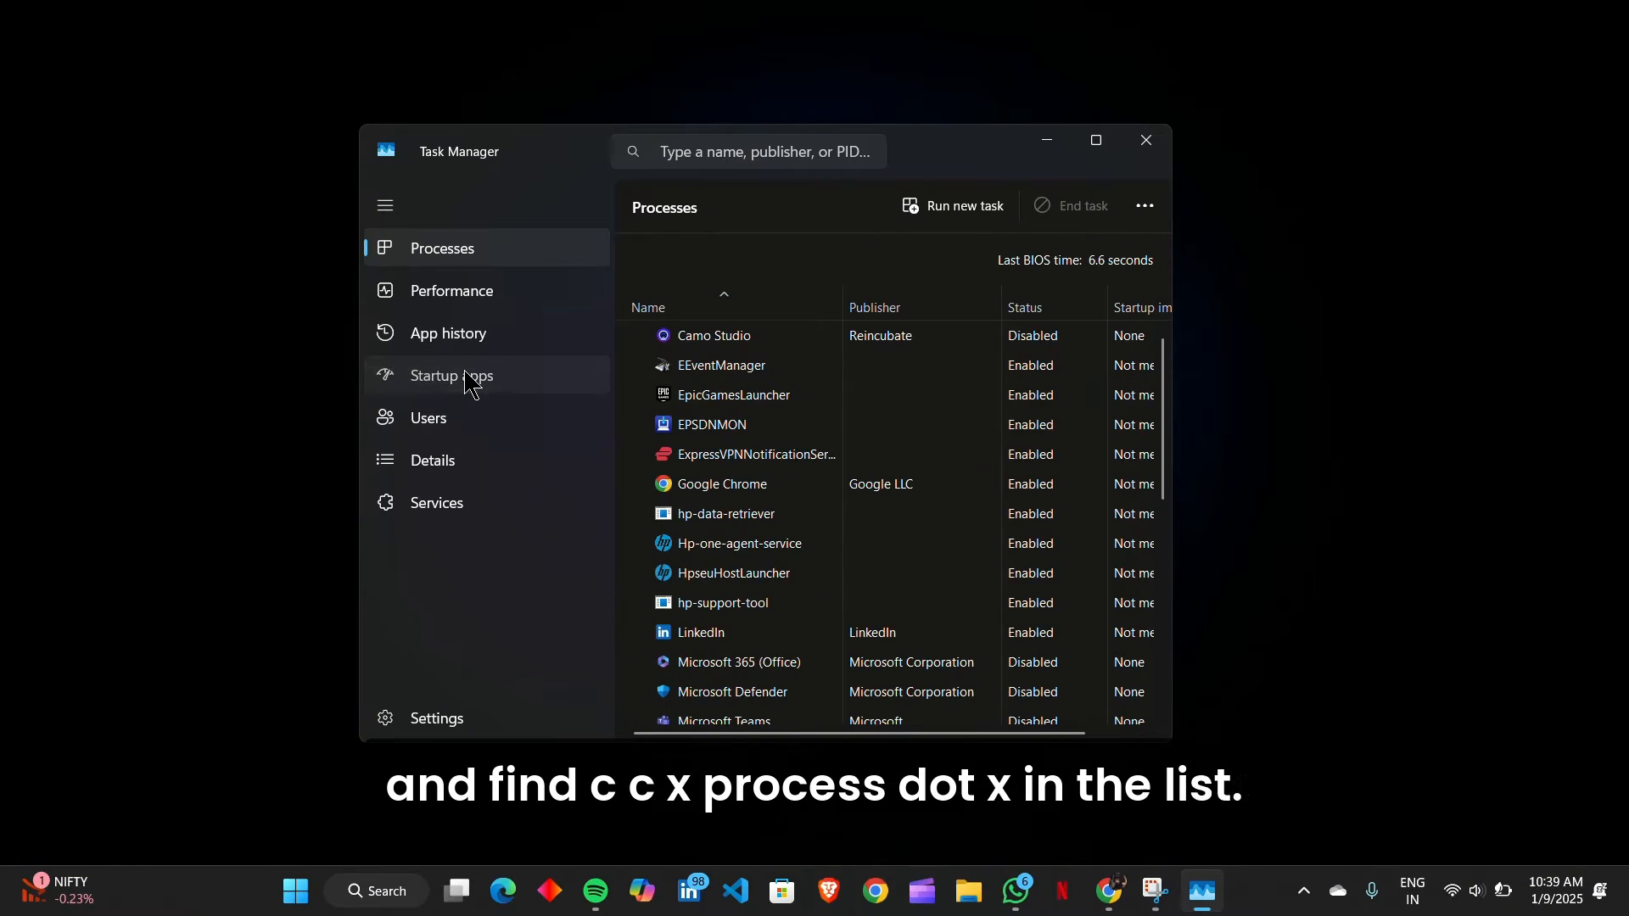
left_click(451, 375)
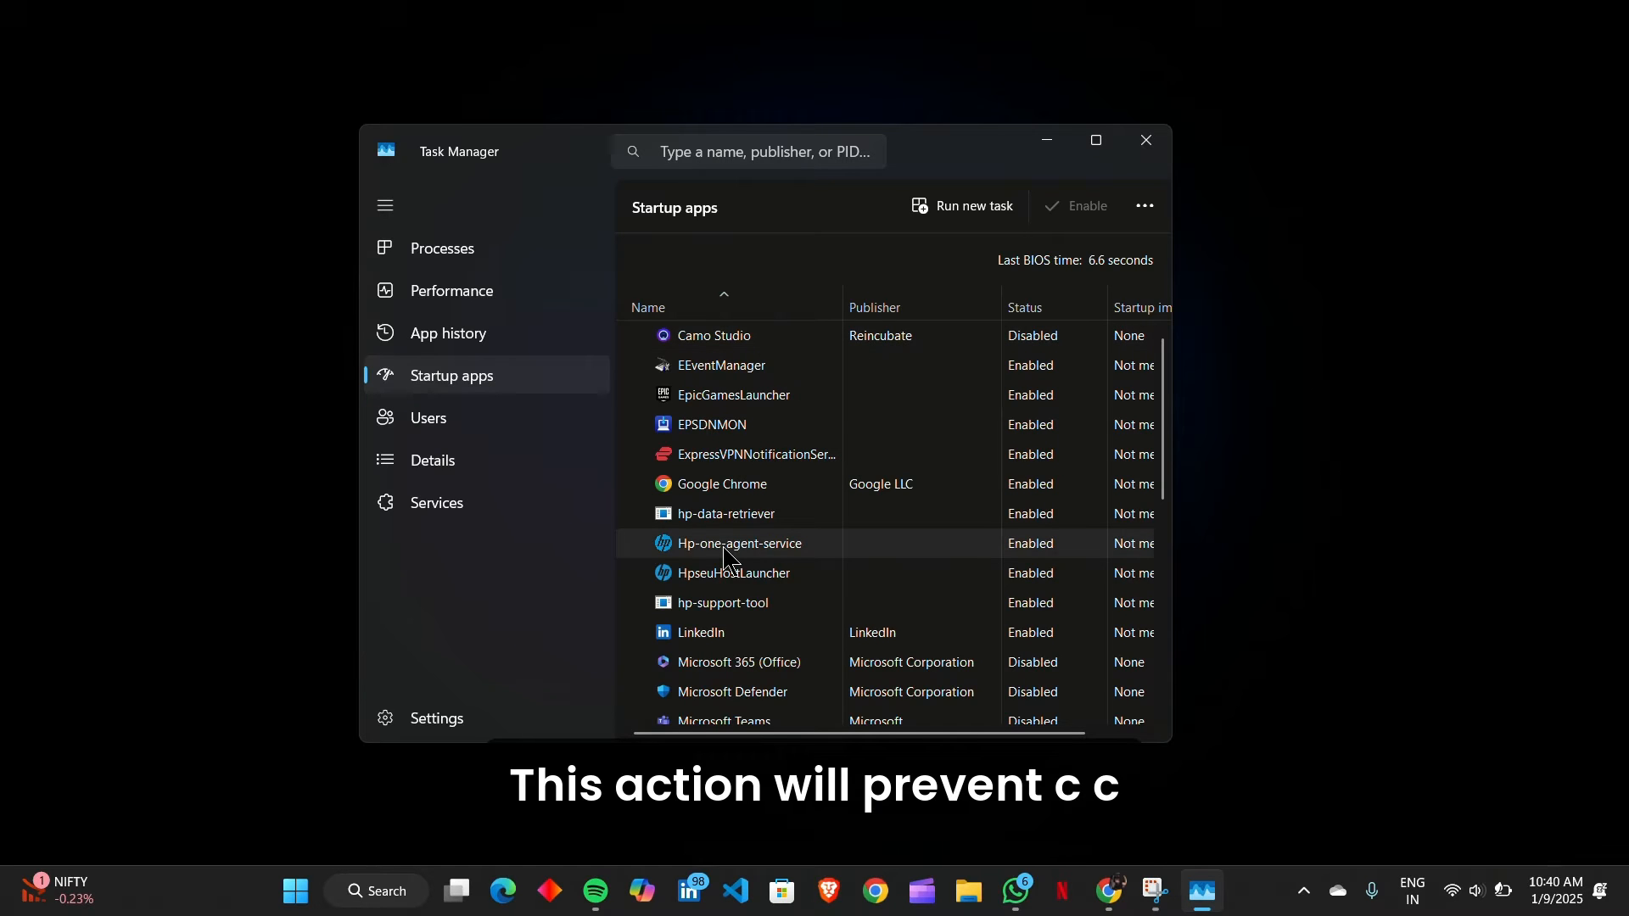
right_click(738, 543)
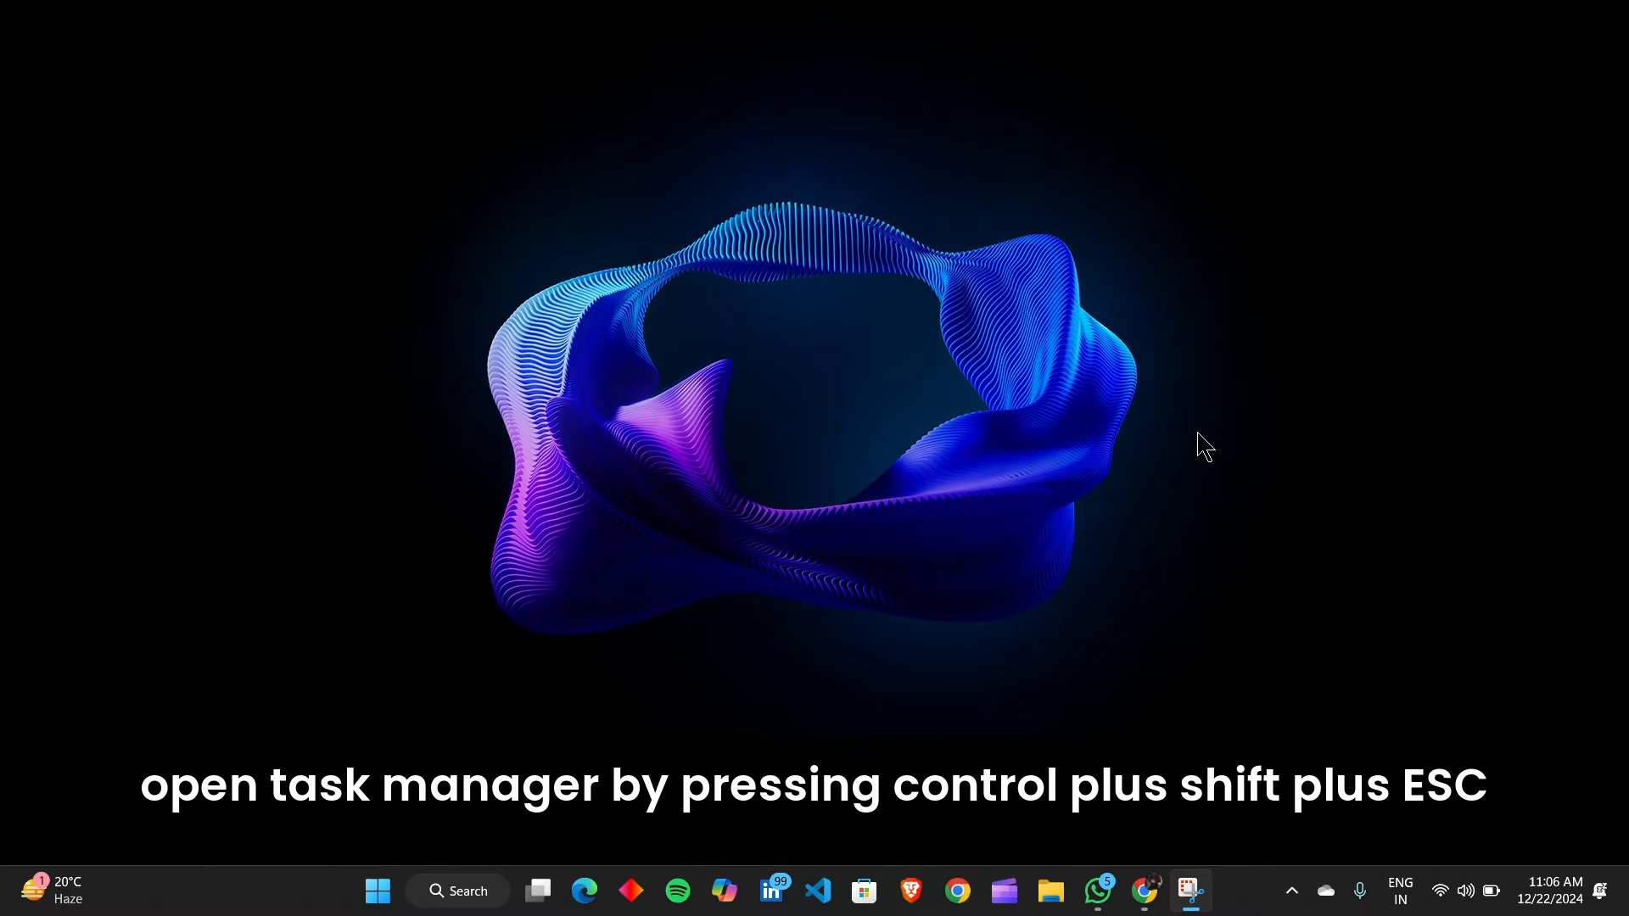
Reopen Task Manager (Ctrl+Shift+Esc) and end the COM Surrogate process from Processes
key("ctrl+shift+esc")
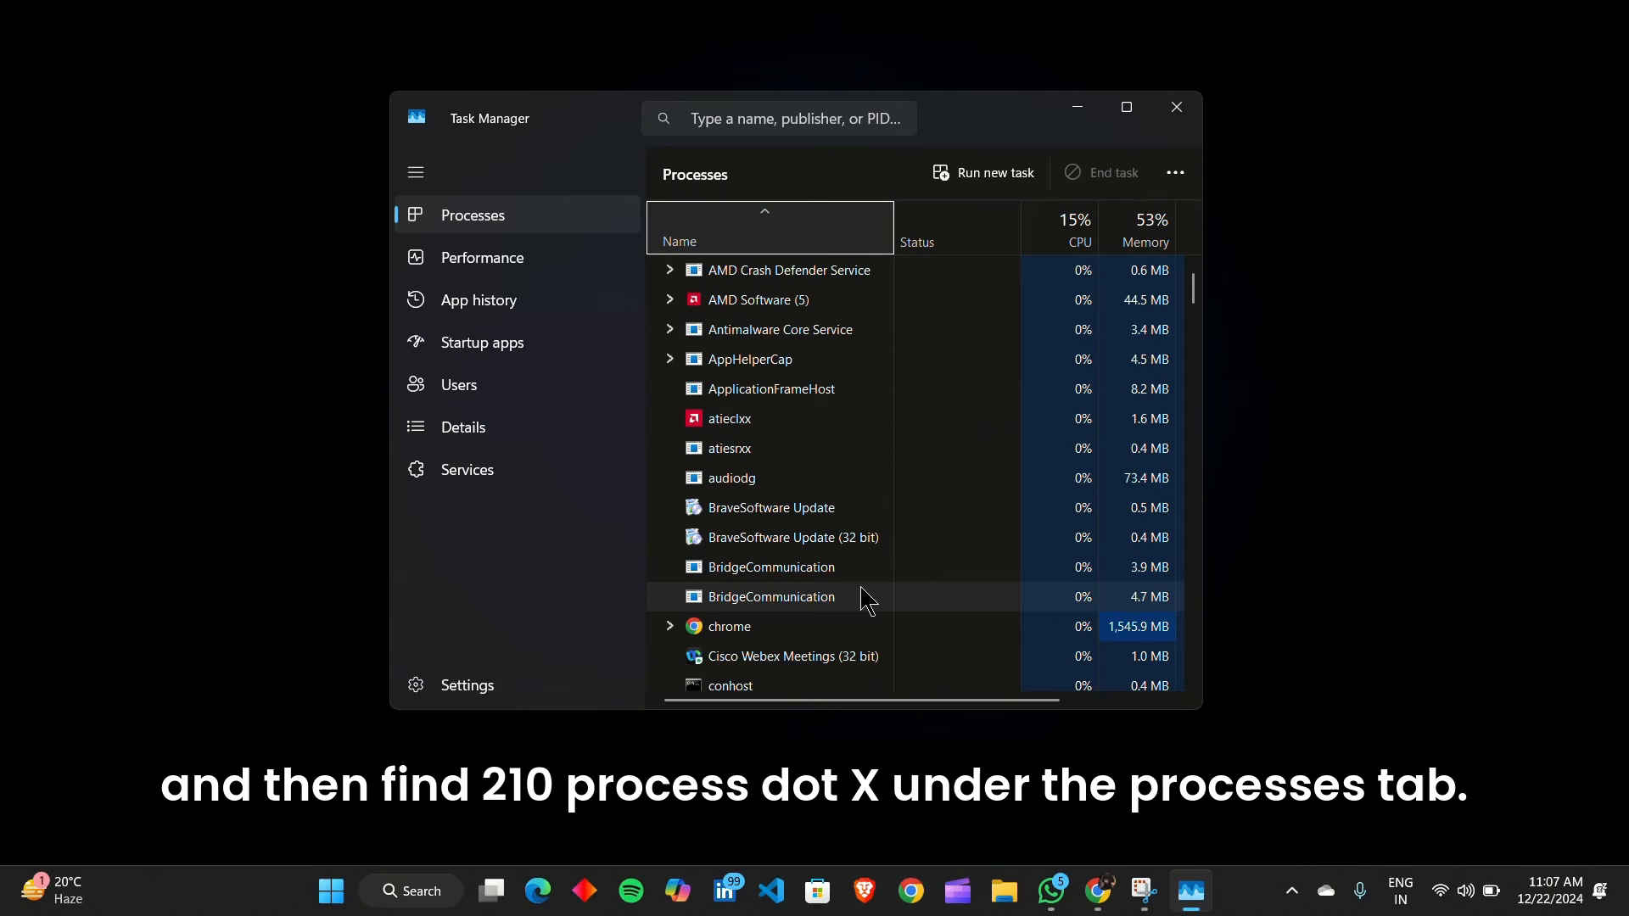
scroll("down", 3)
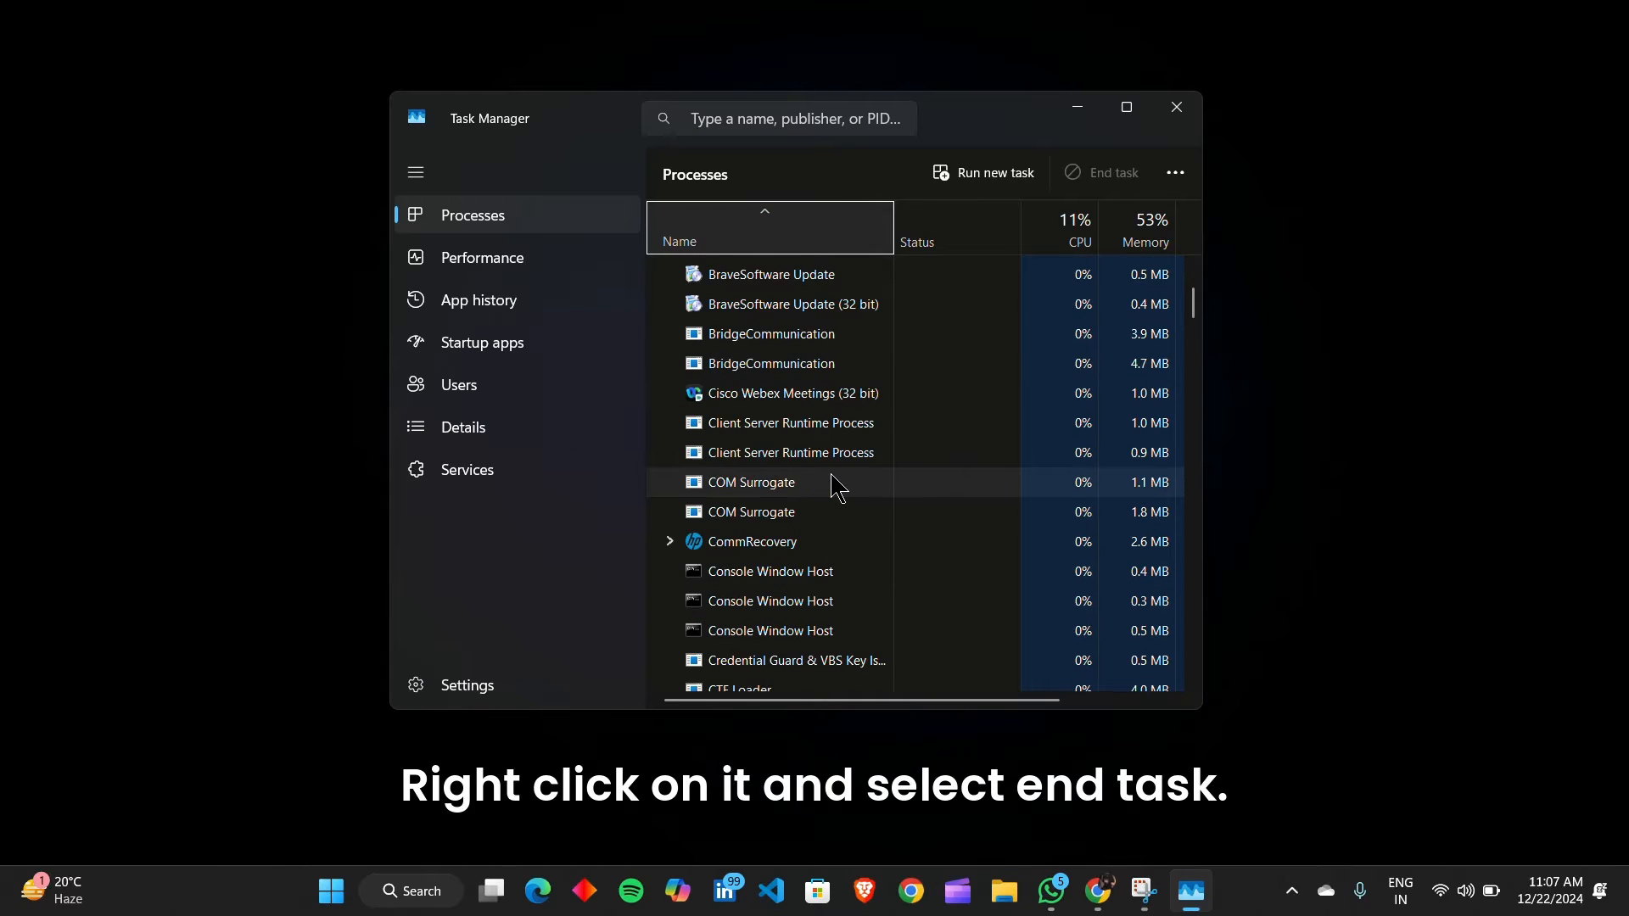
right_click(750, 511)
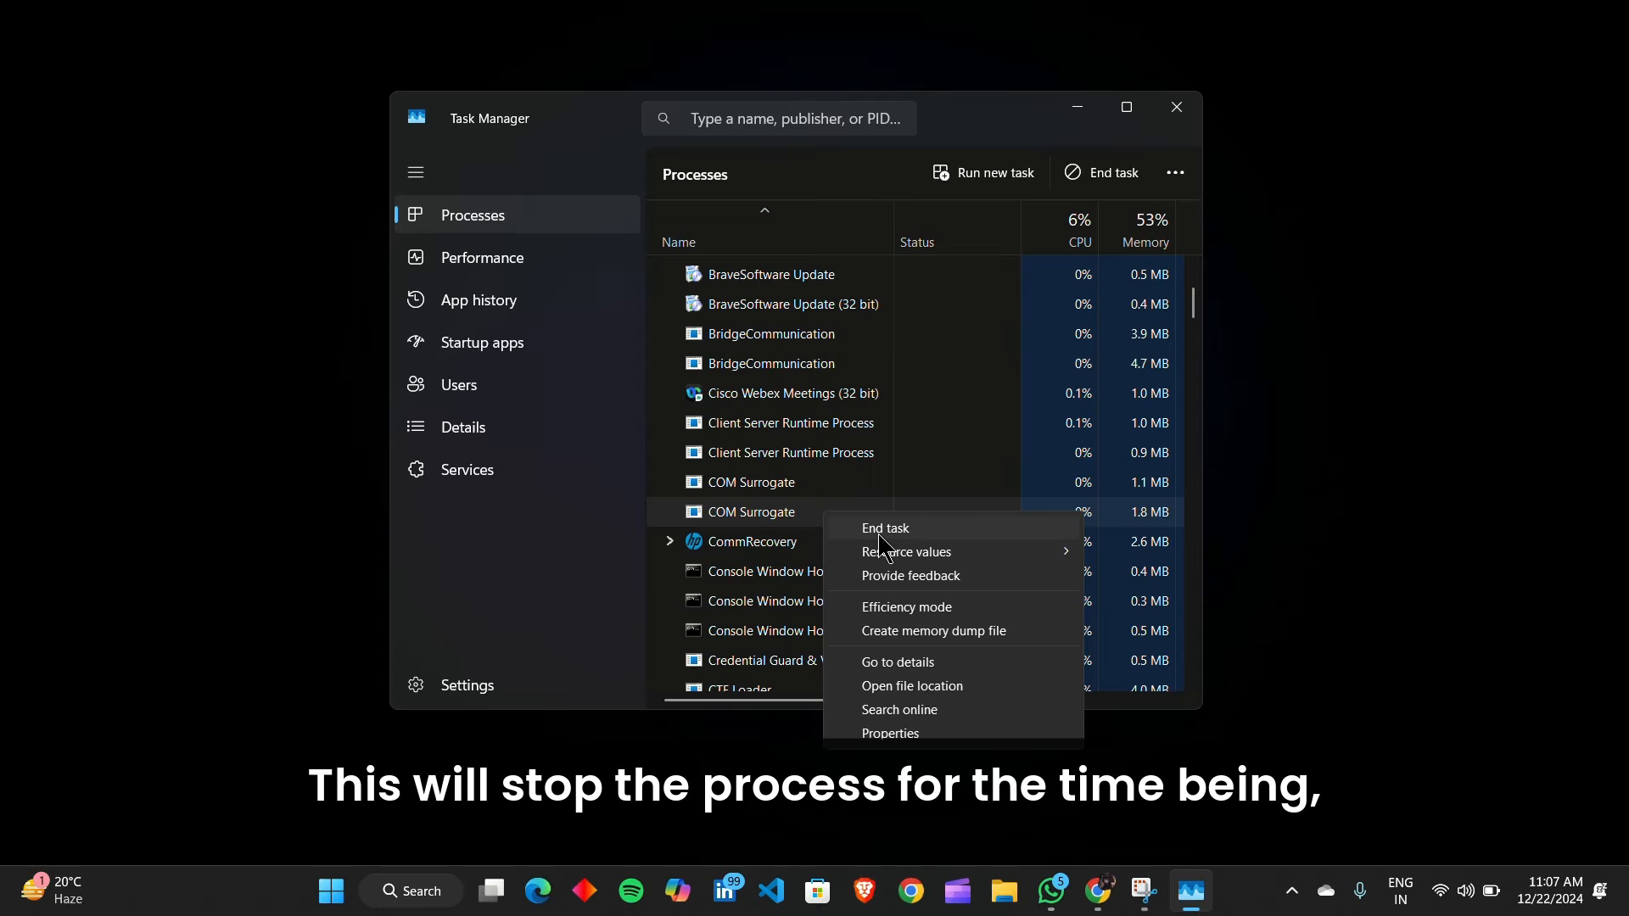
mouse_move(931, 548)
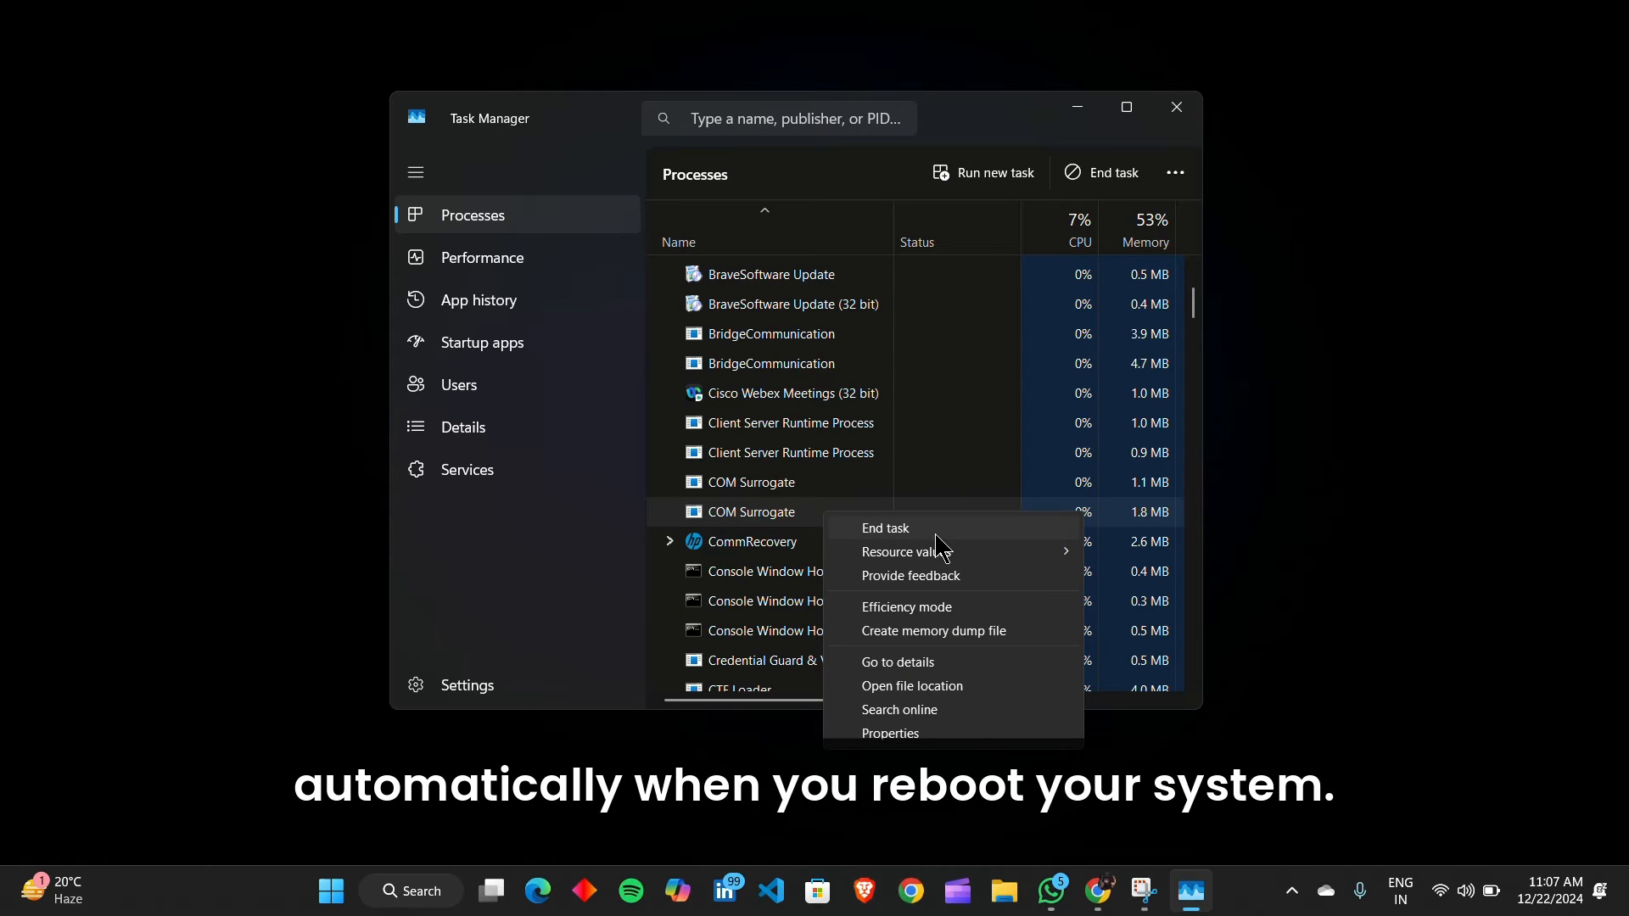
mouse_move(831, 348)
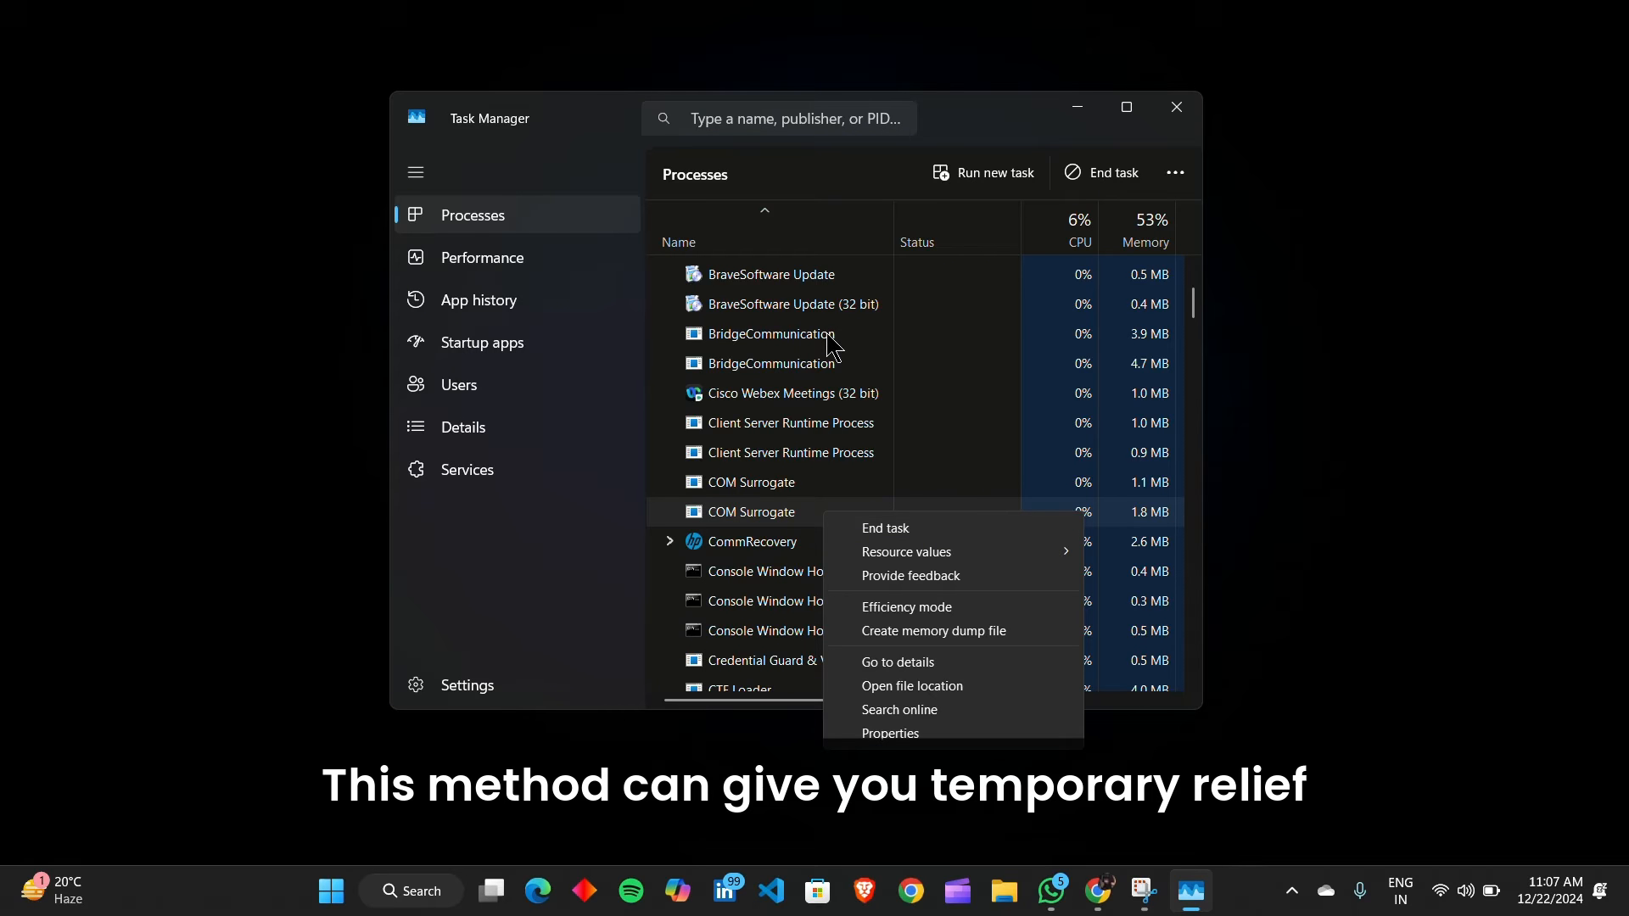
left_click(497, 602)
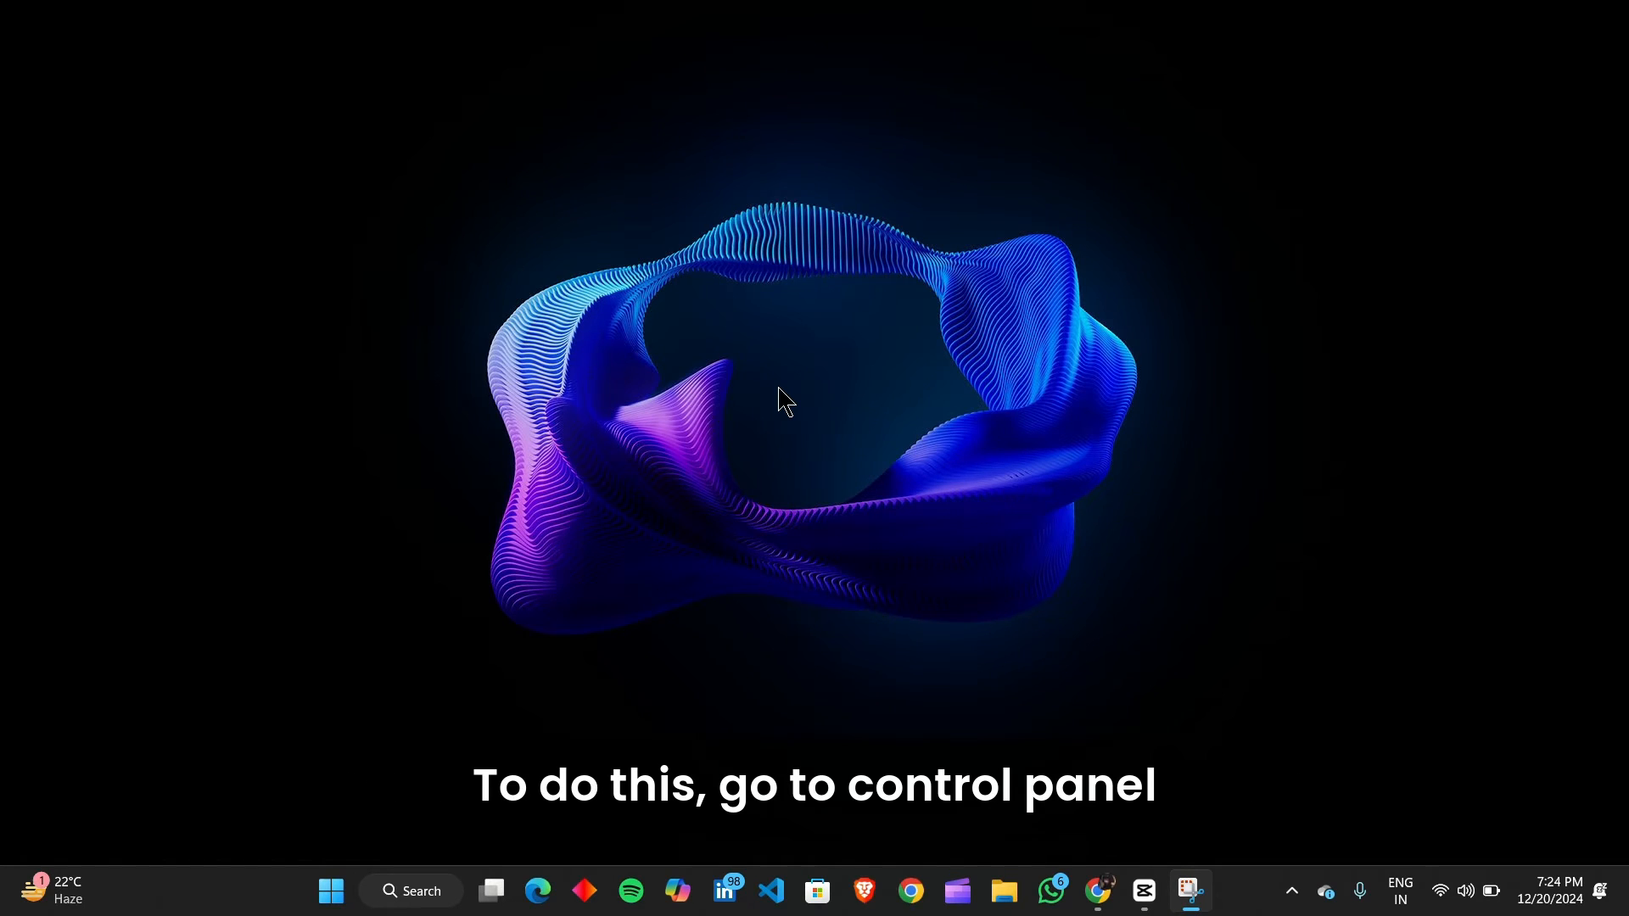
Launch Control Panel from Start search and go to its Programs category
left_click(409, 891)
type("c")
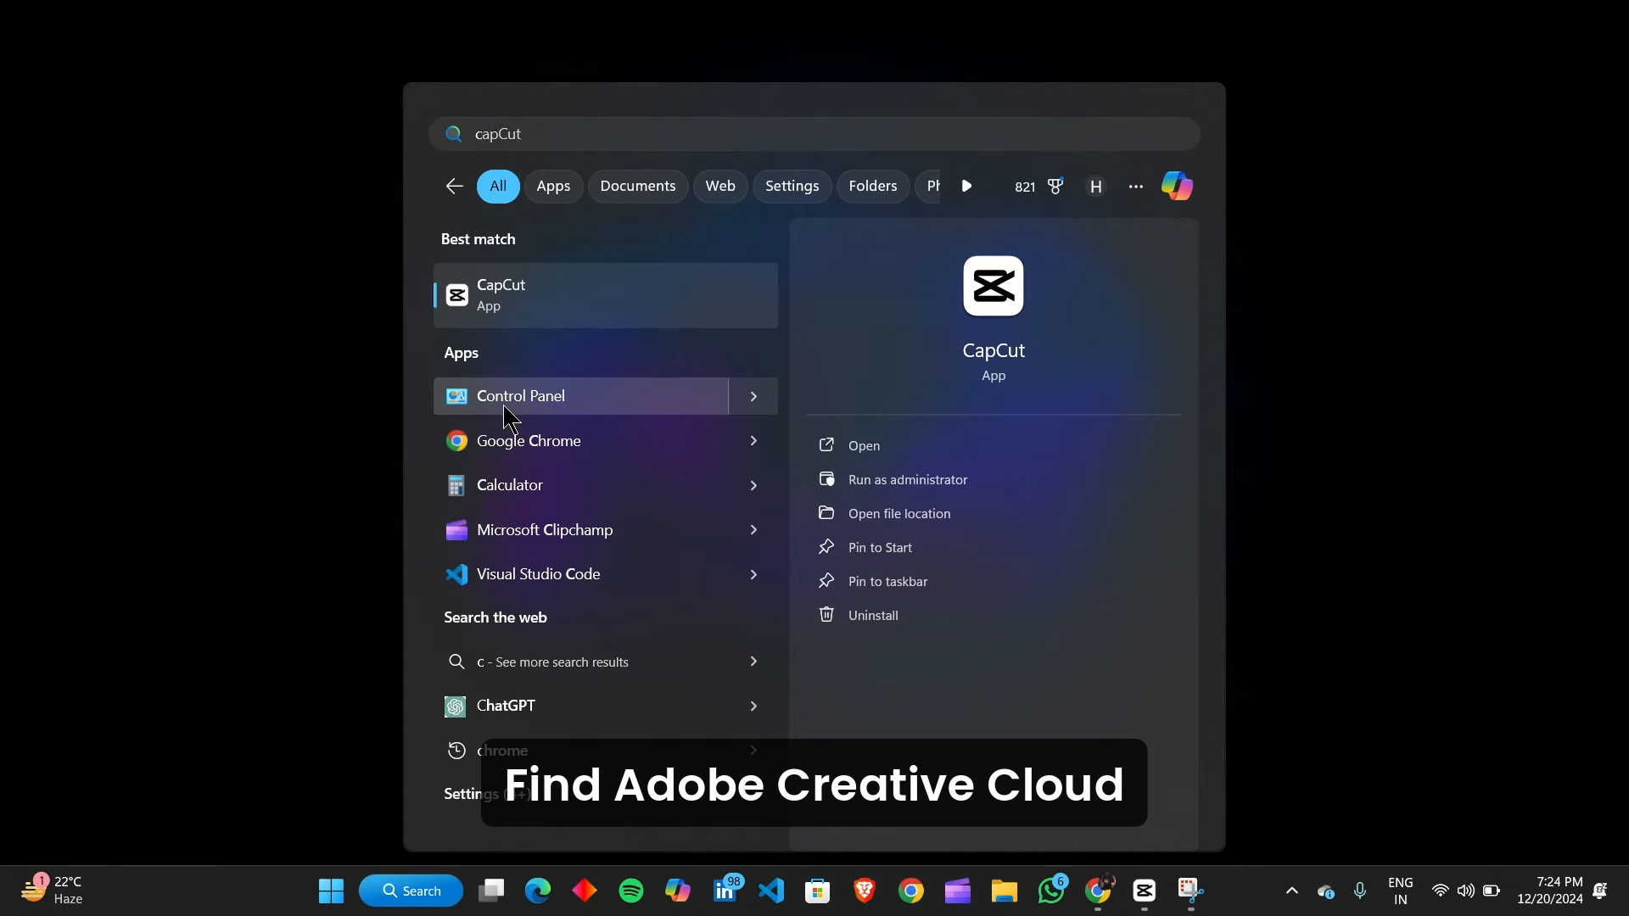
left_click(521, 395)
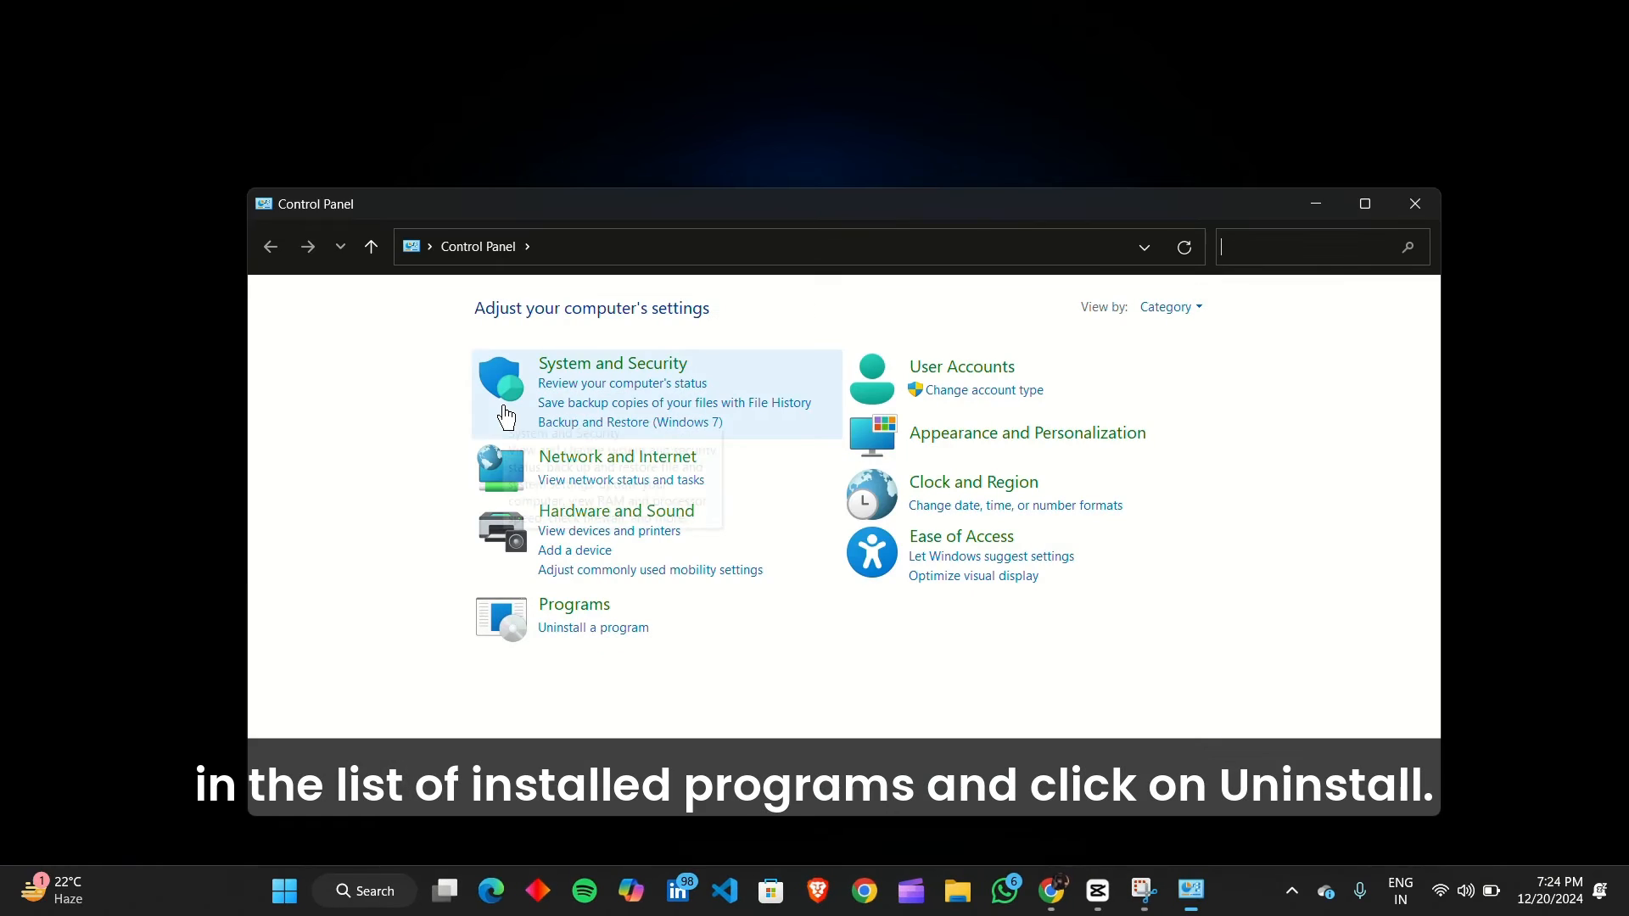
left_click(574, 604)
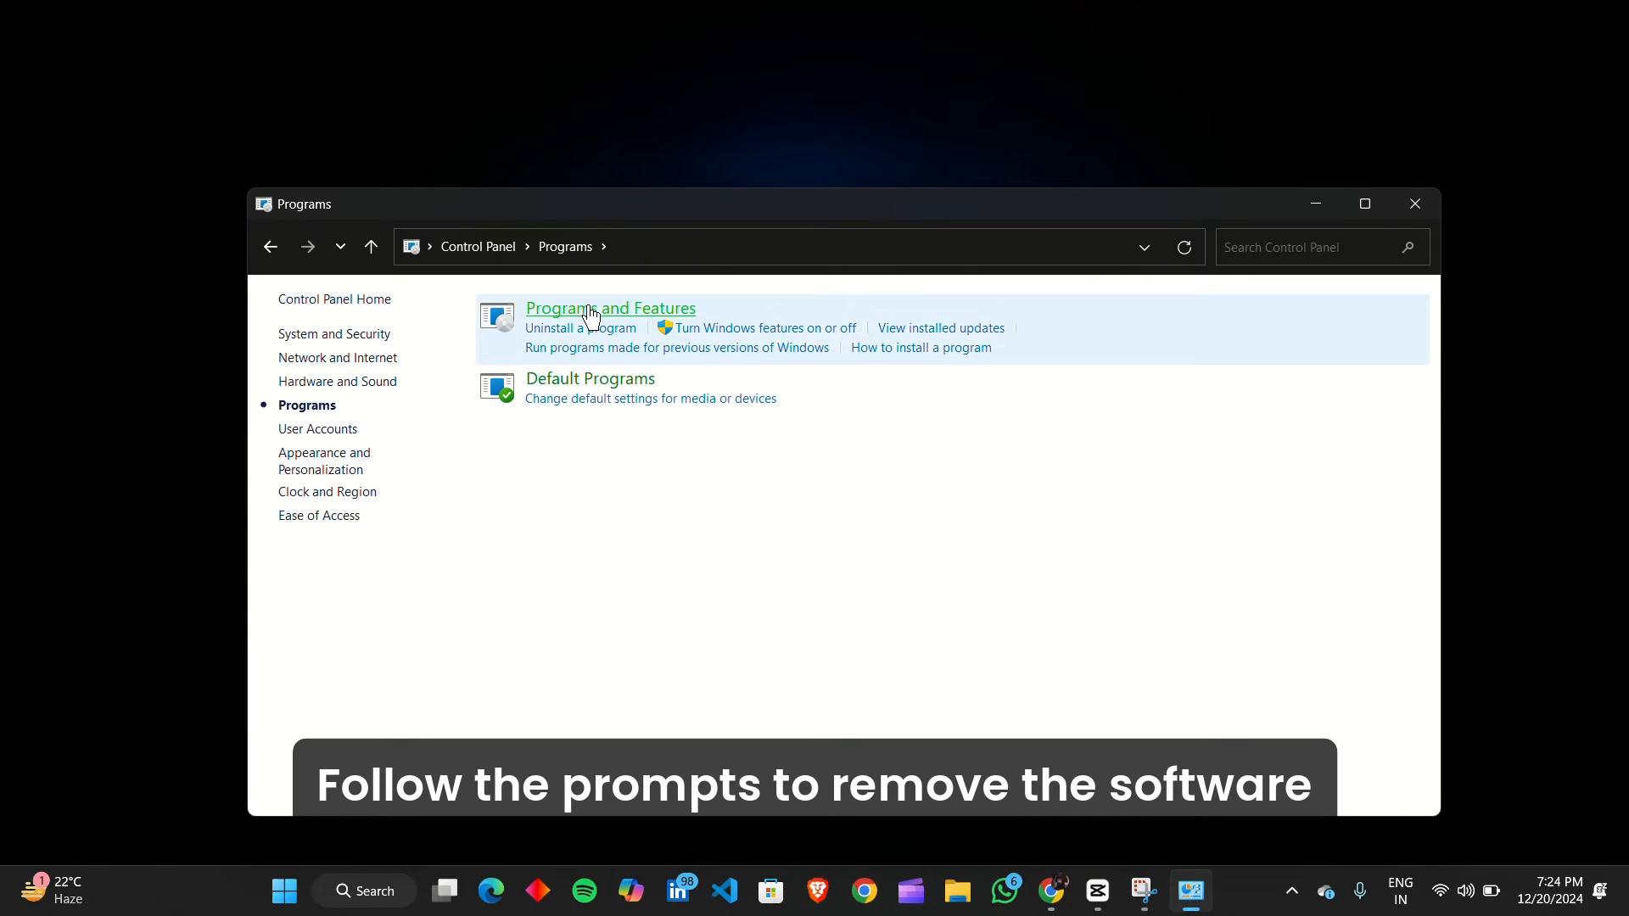
In Programs and Features, choose to uninstall FileZilla 3.67.1
left_click(609, 309)
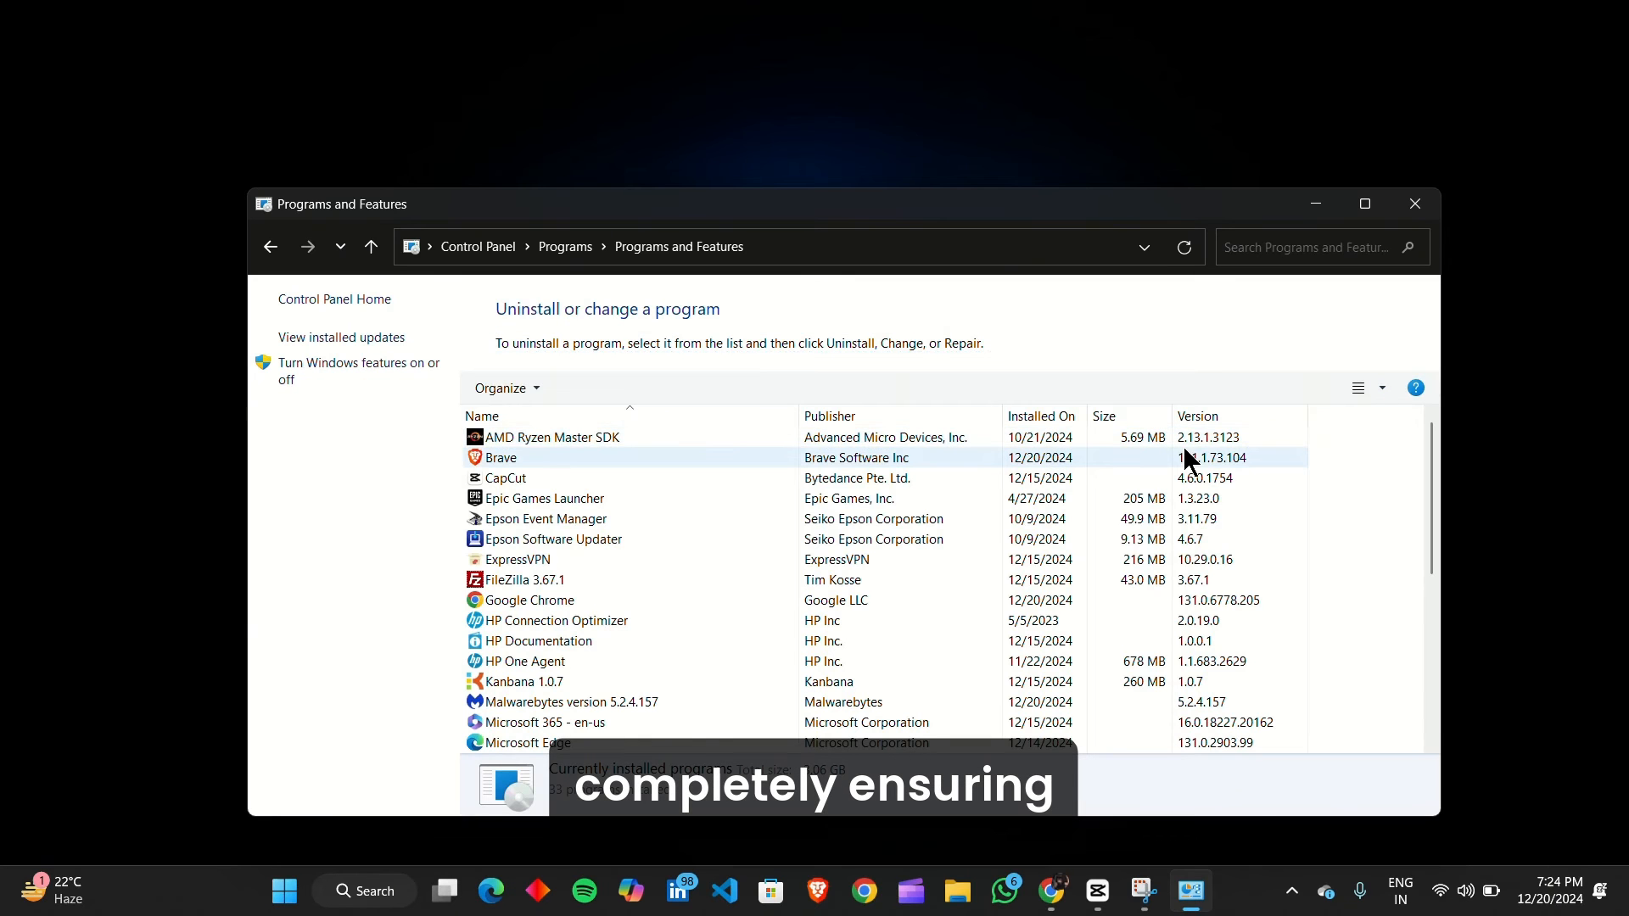
left_click(572, 580)
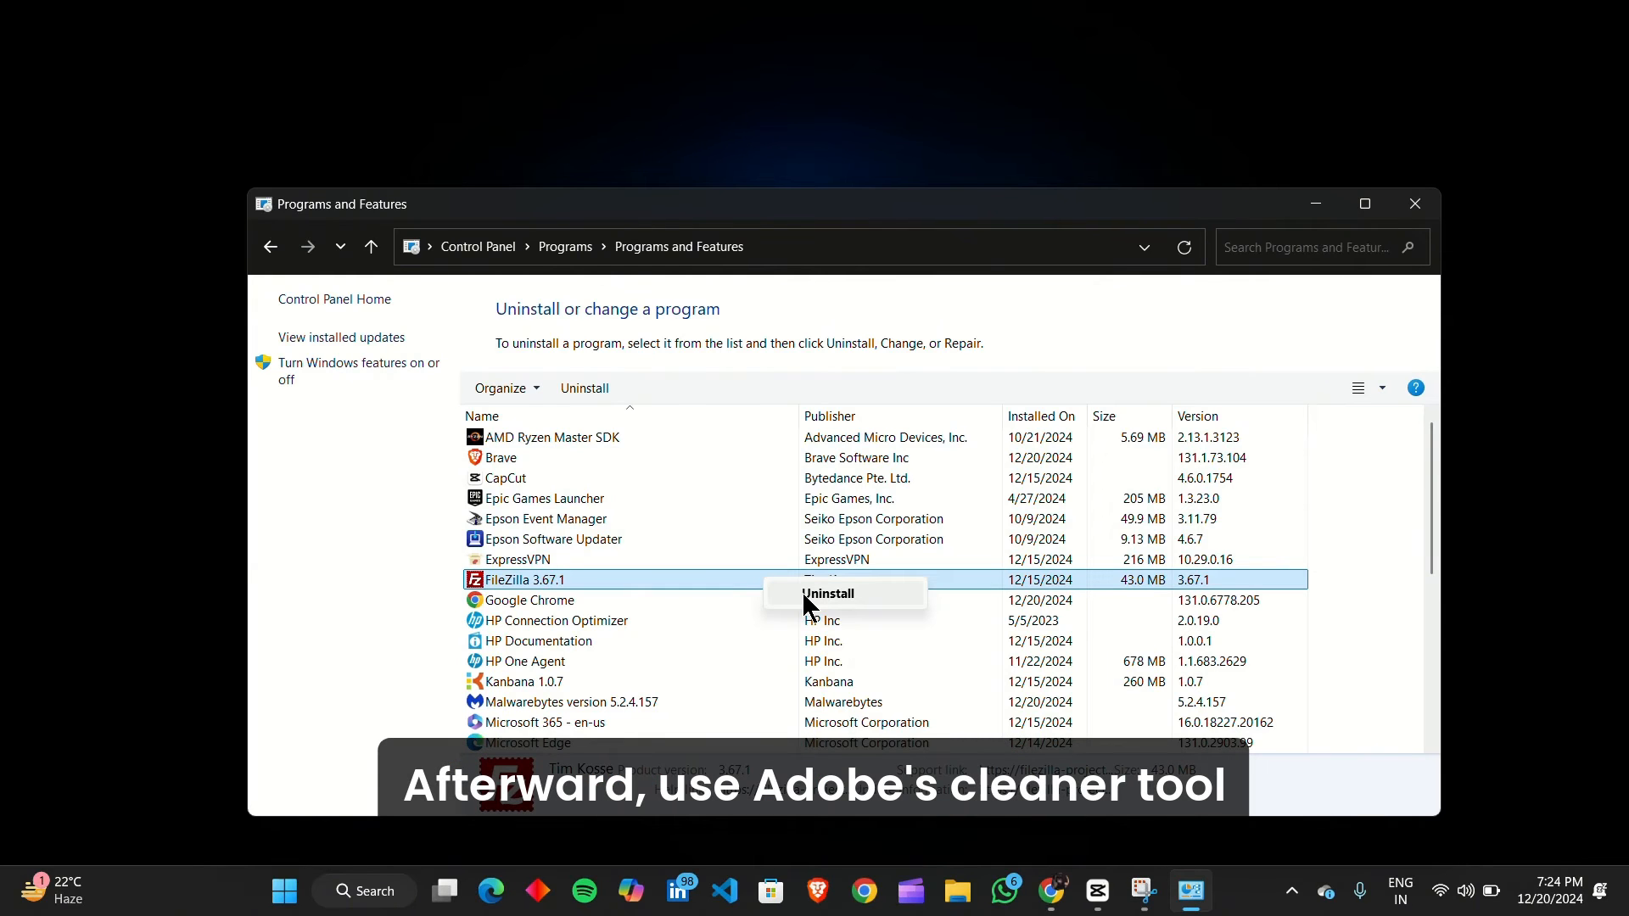
left_click(536, 642)
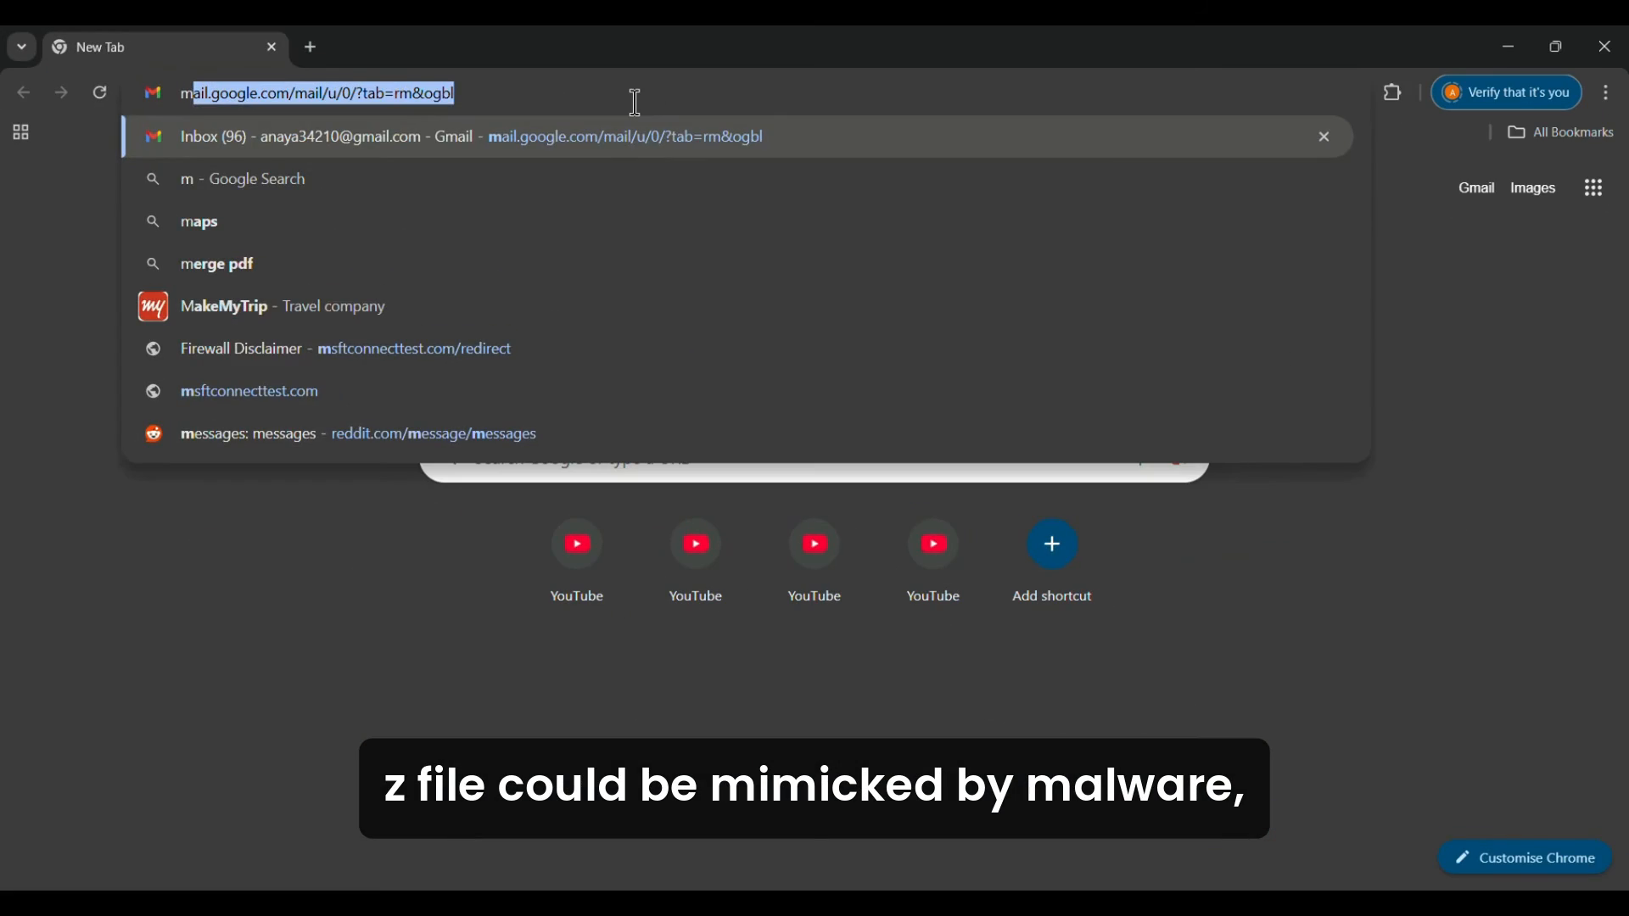
Search Chrome for Malwarebytes and go to the official Malwarebytes site
type("mala")
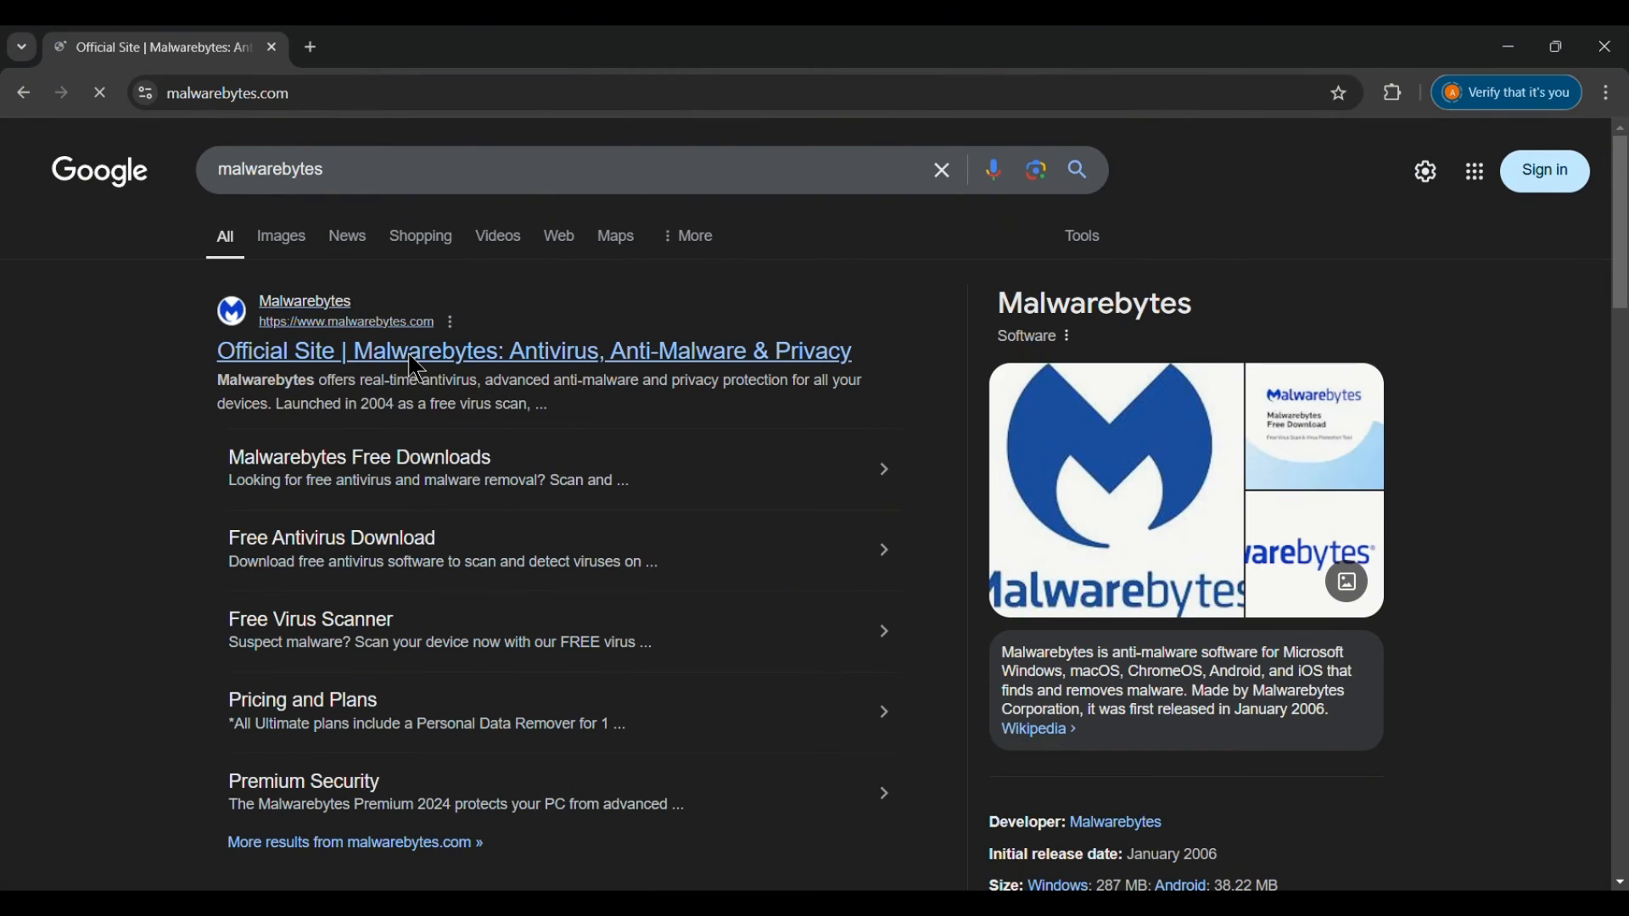
left_click(531, 349)
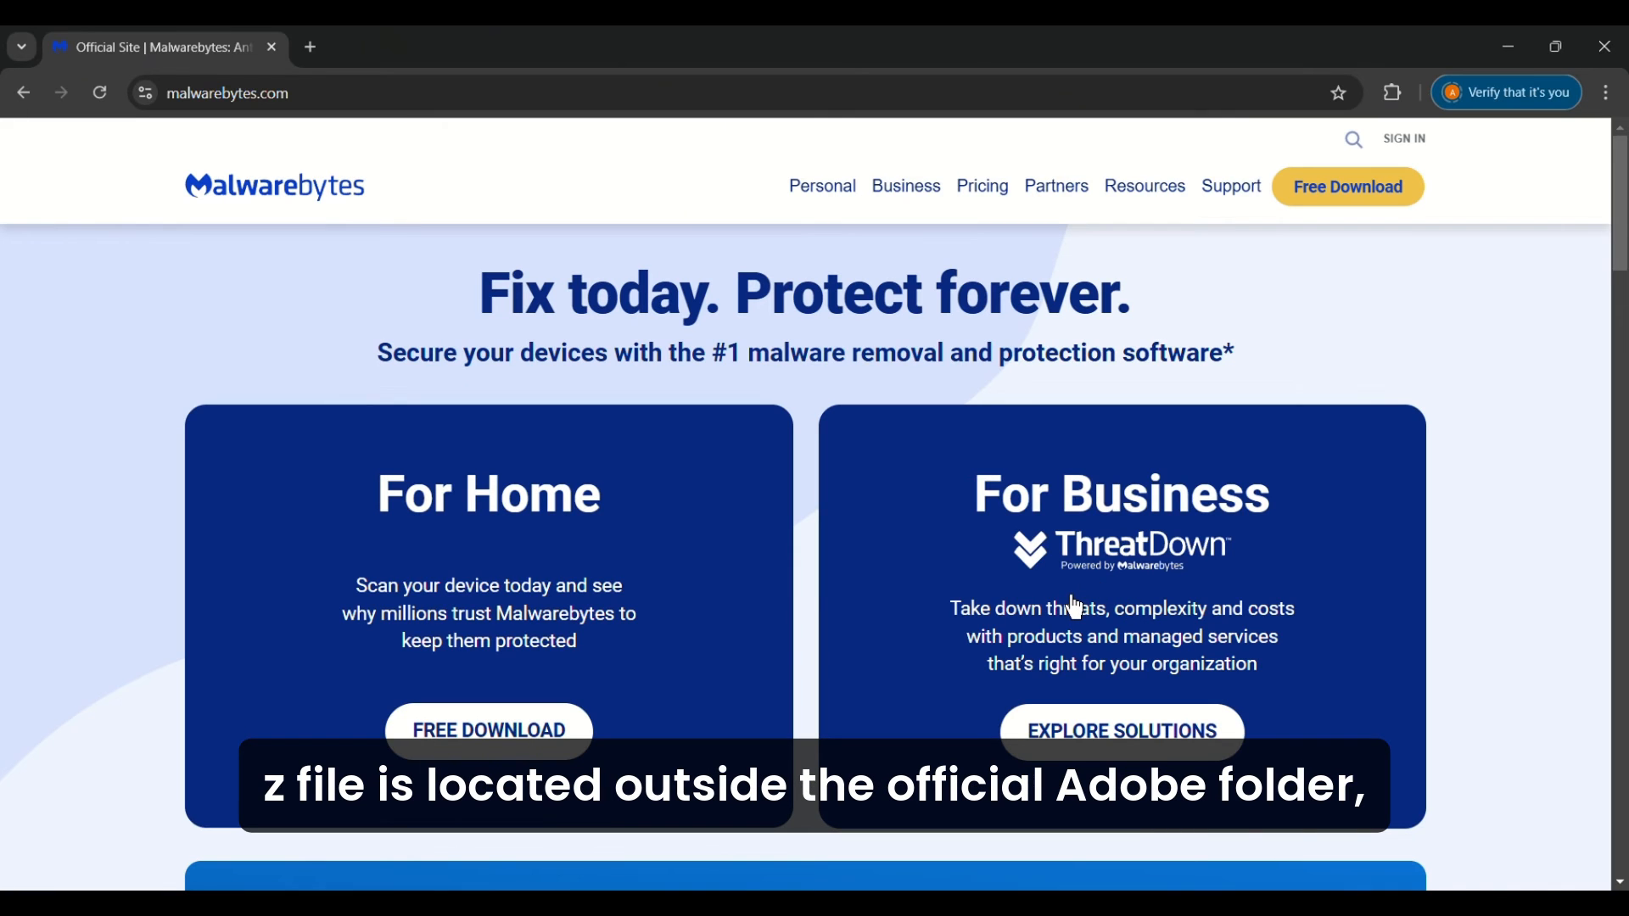
scroll("down", 3)
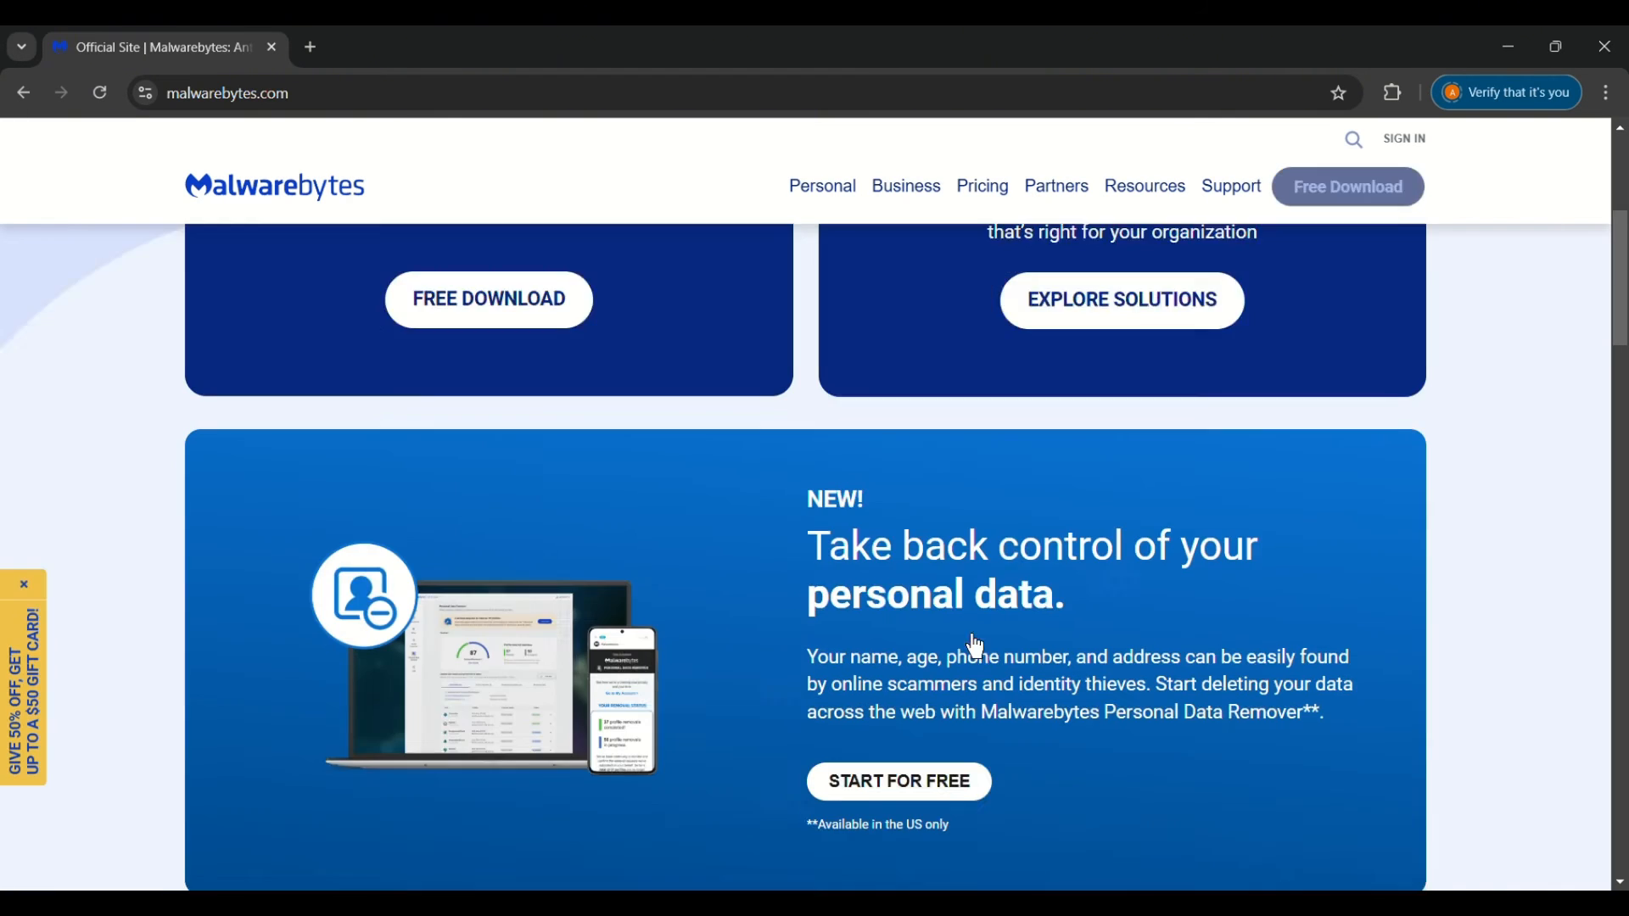
scroll("down", 3)
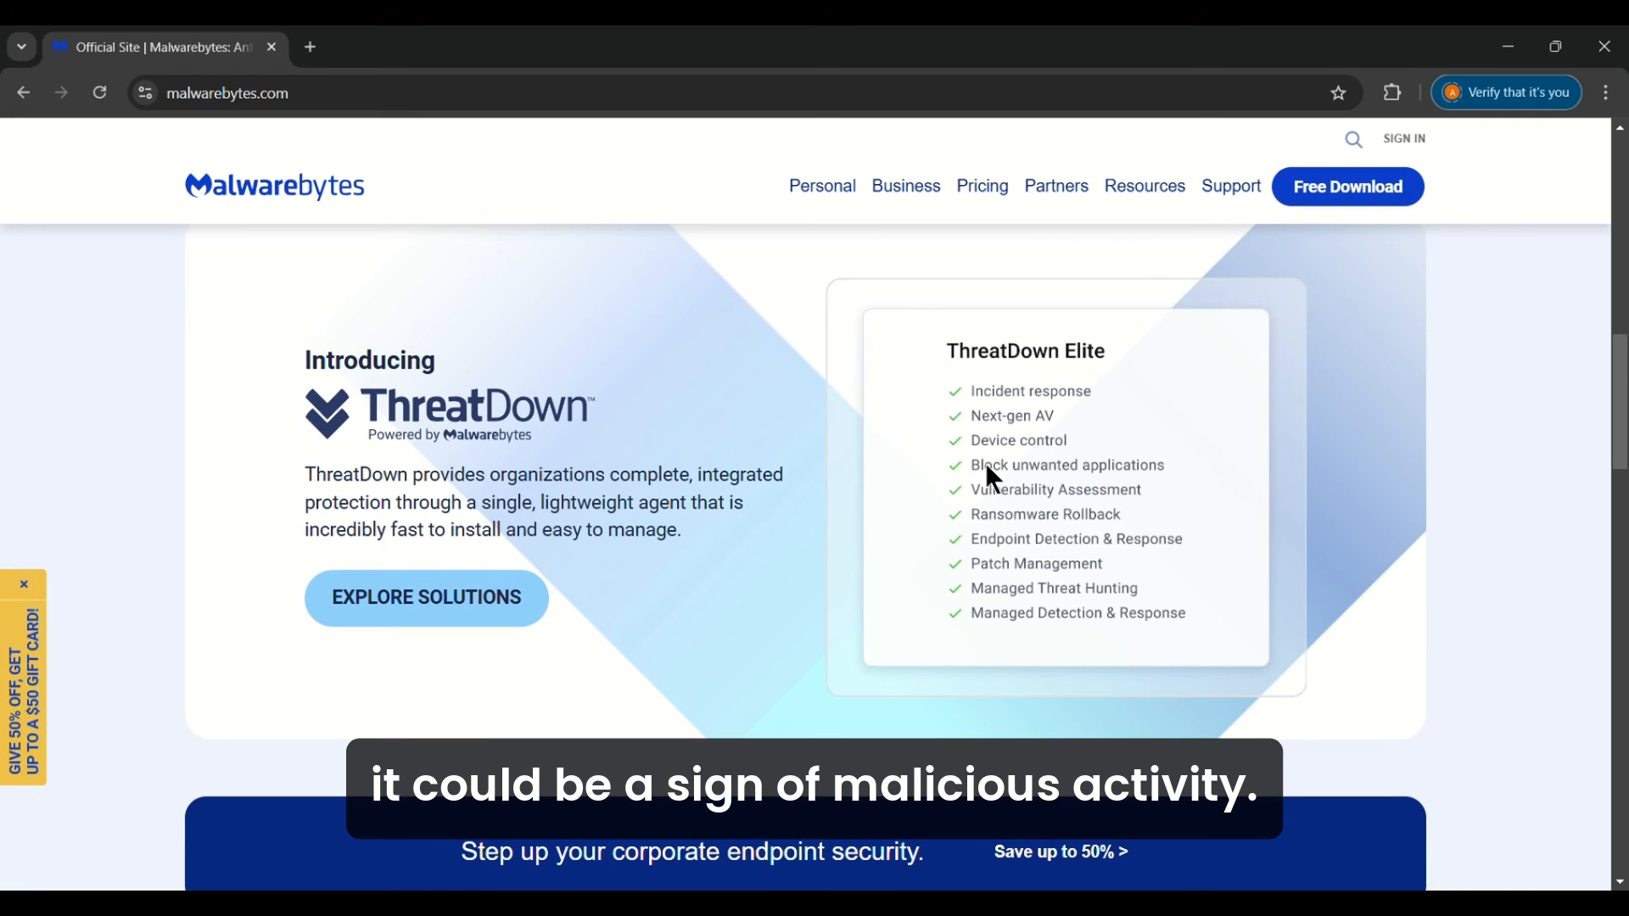
scroll("down", 3)
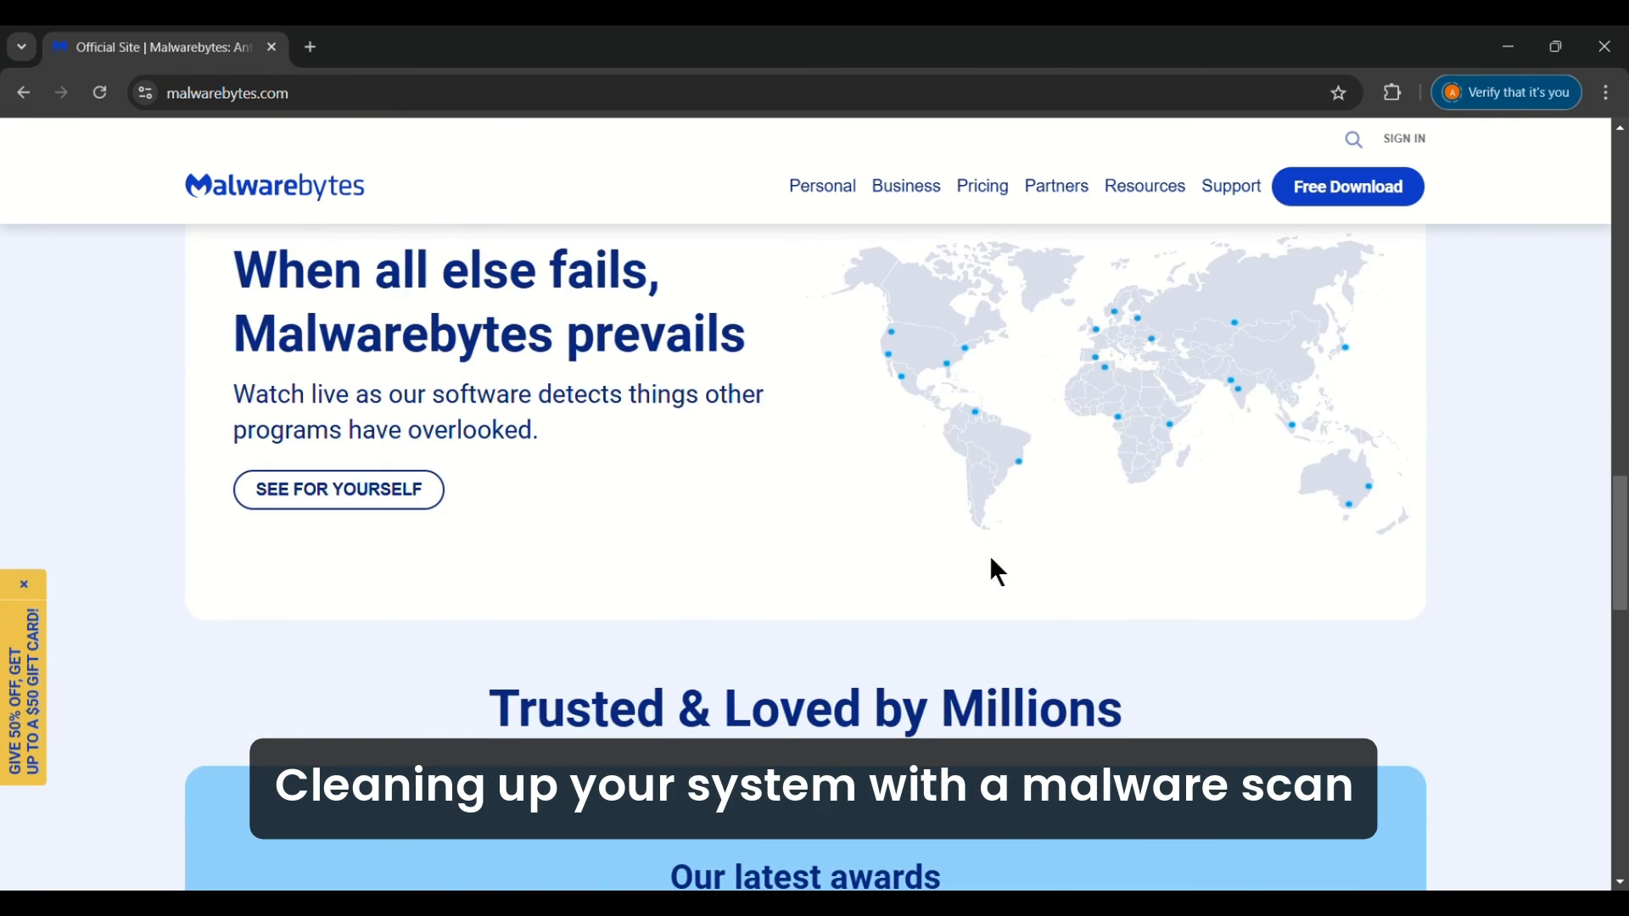
scroll("down", 3)
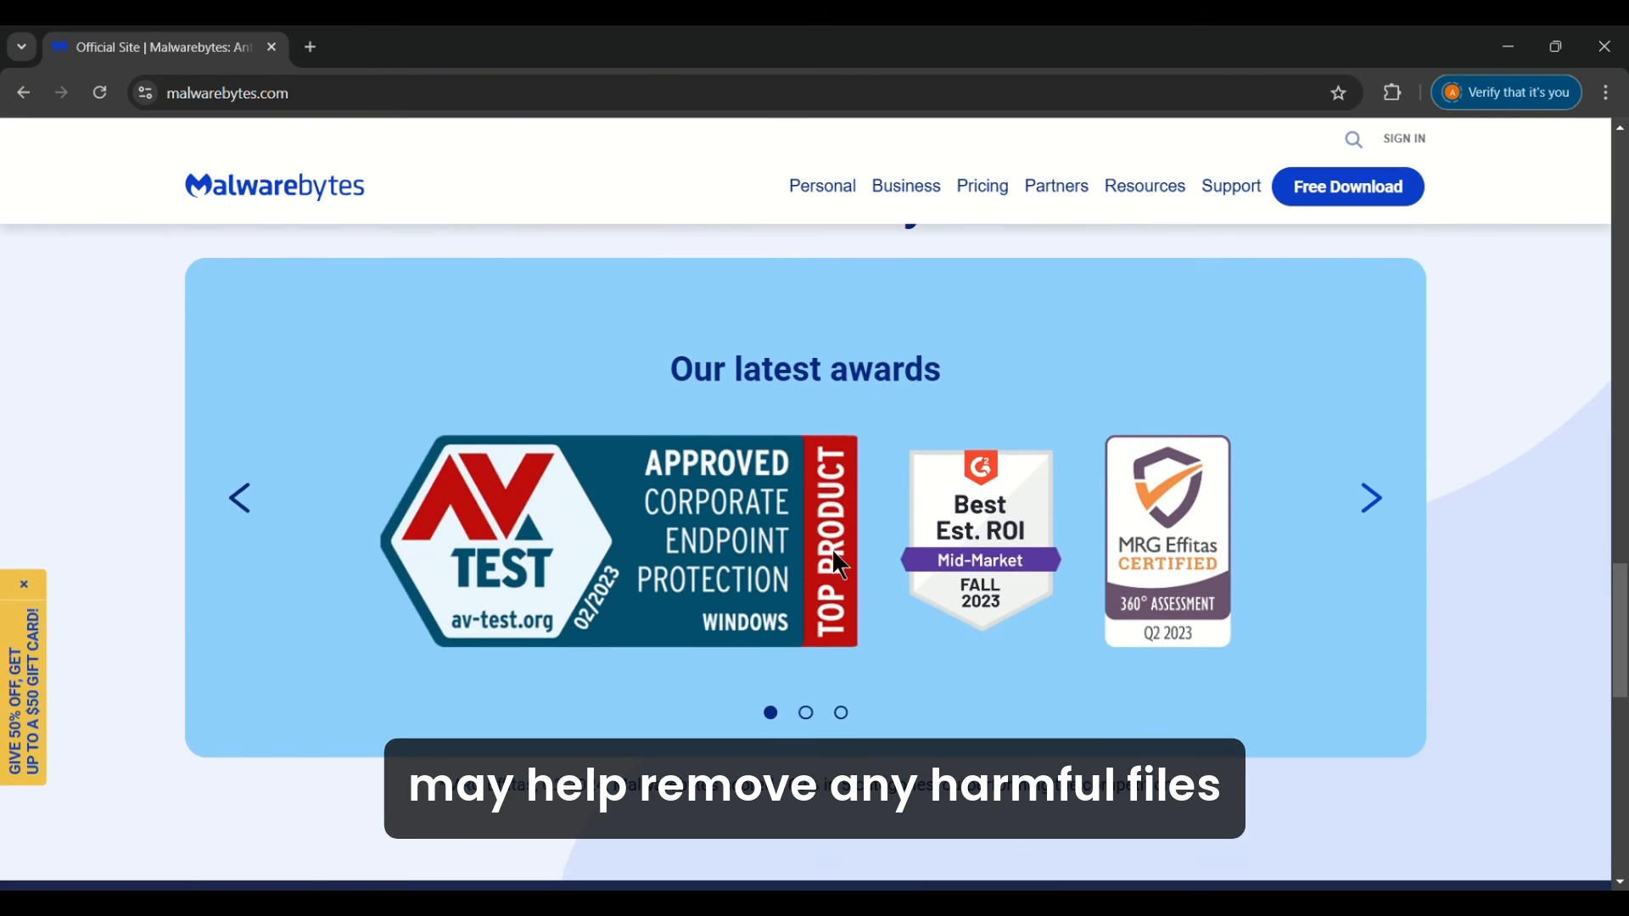
scroll("down", 3)
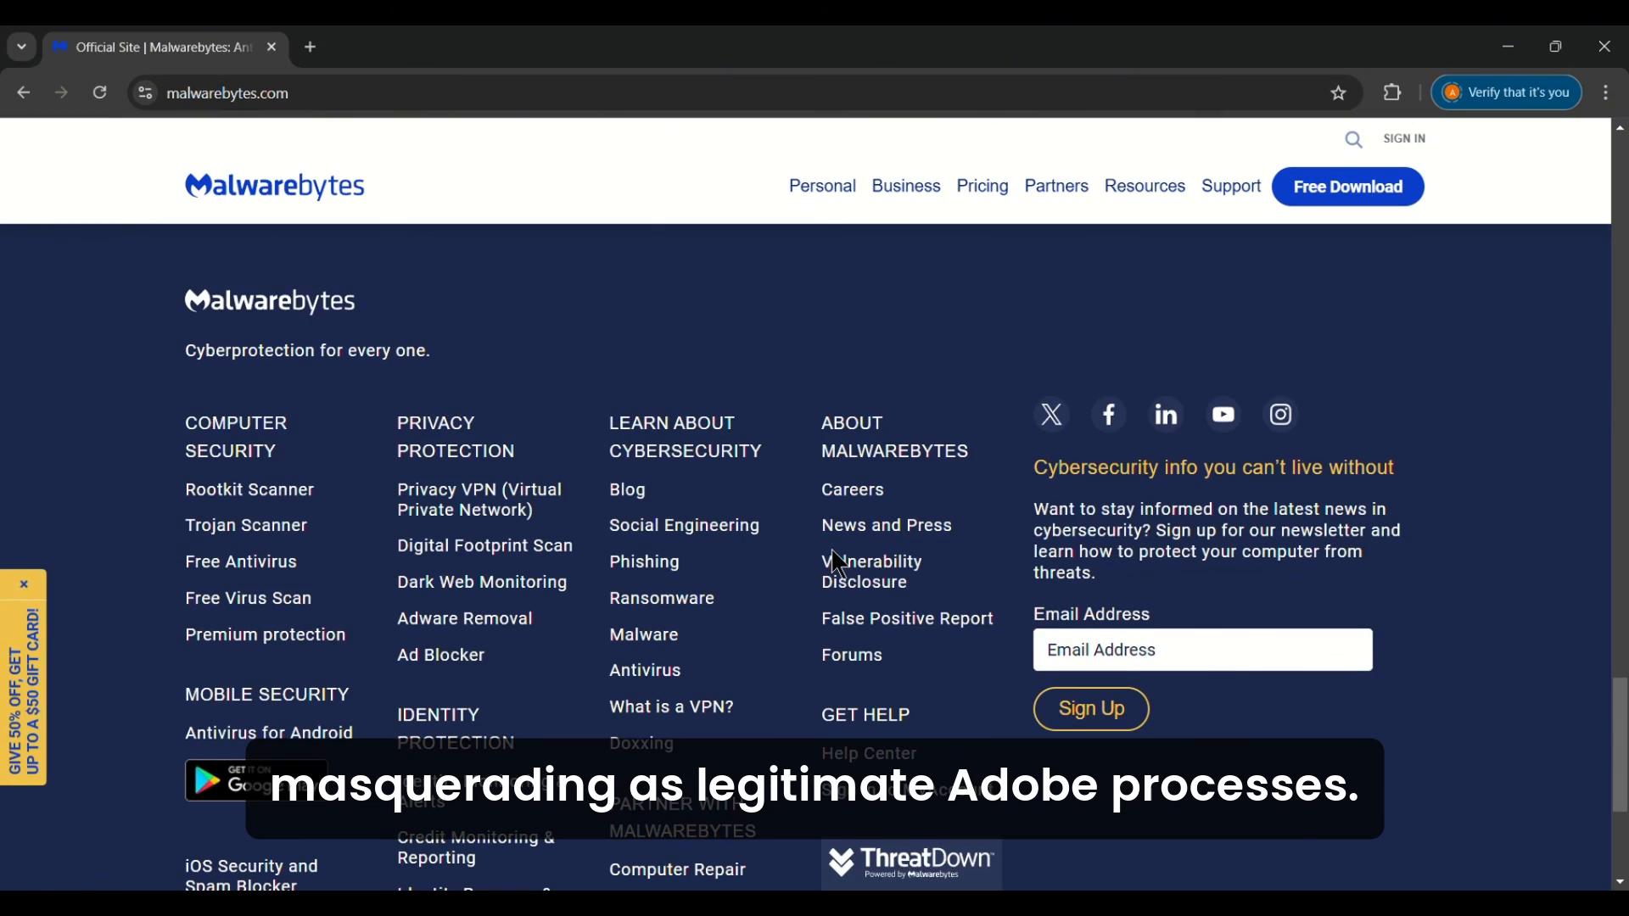